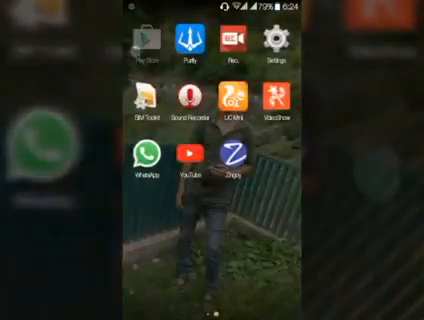
# Launch Google Play Store from the home screen to reach the Restore Image (Super easy) listing
pyautogui.click(147, 43)
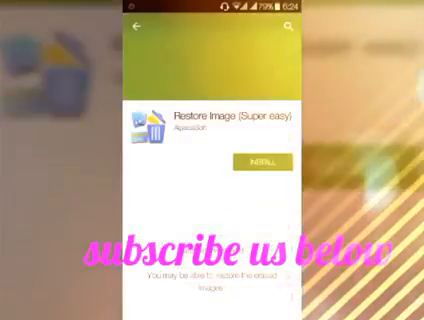
# Install Restore Image (Super easy), accepting the permissions it requests
pyautogui.click(258, 161)
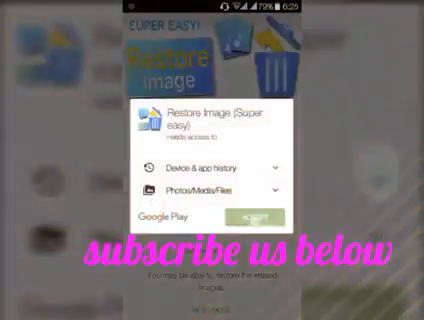
pyautogui.click(254, 215)
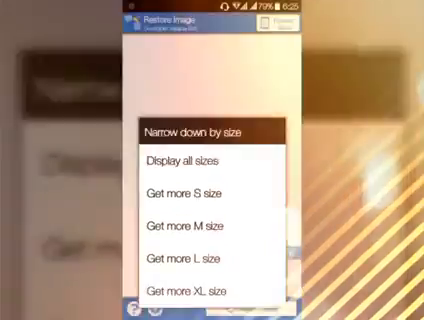
# Use Restore Image, then return to the home screen where its icon appears
pyautogui.click(192, 159)
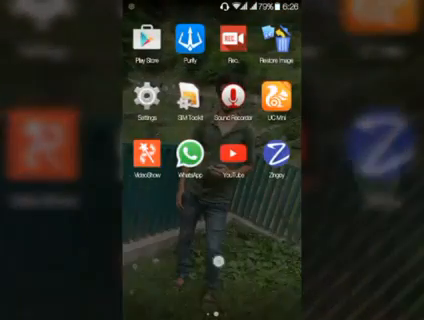
# Swipe the home screen and find the Dumpster Image & Video Restore listing in Play Store
pyautogui.hscroll(-3)
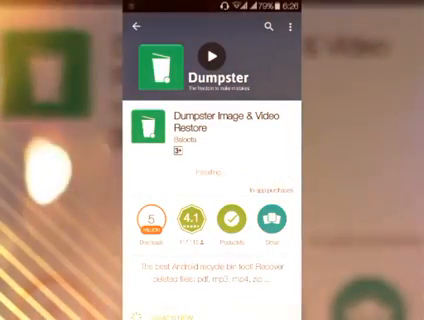
# Install Dumpster, then go home and open the app drawer showing it
pyautogui.click(210, 155)
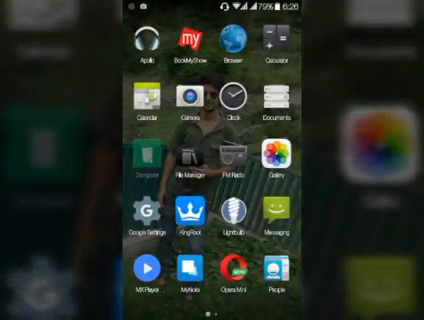
# Swipe the app drawer to File Manager and browse the SD card's top-level folders
pyautogui.hscroll(-3)
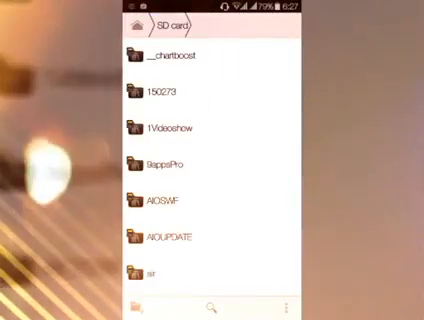
# Scroll through the SD card folders, then open Dumpster to view four deleted JPG images
pyautogui.scroll(-3)
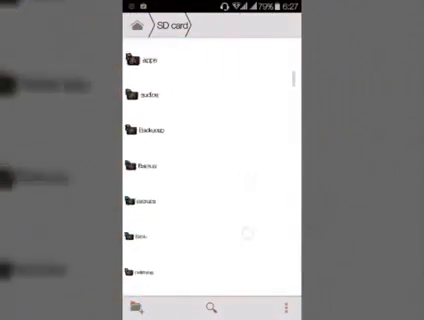
pyautogui.scroll(-3)
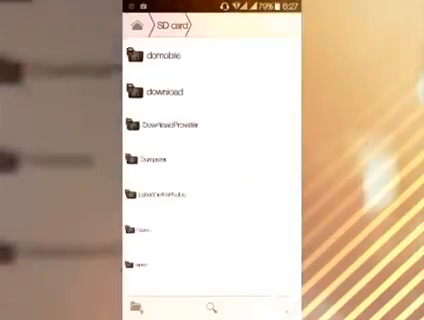
pyautogui.scroll(-3)
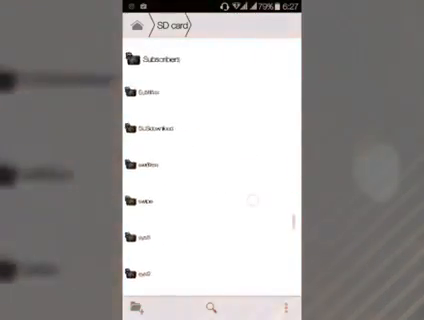
pyautogui.scroll(-3)
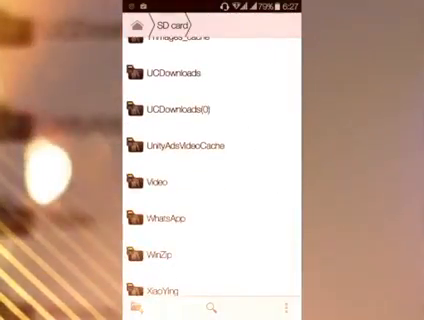
pyautogui.click(169, 217)
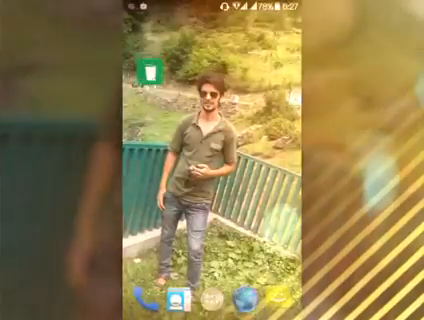
pyautogui.click(151, 71)
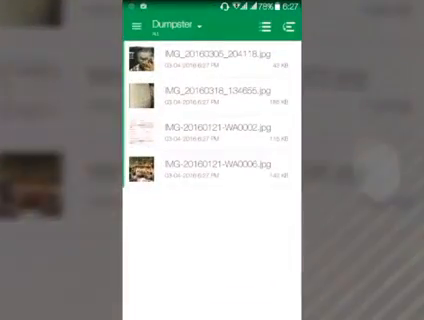